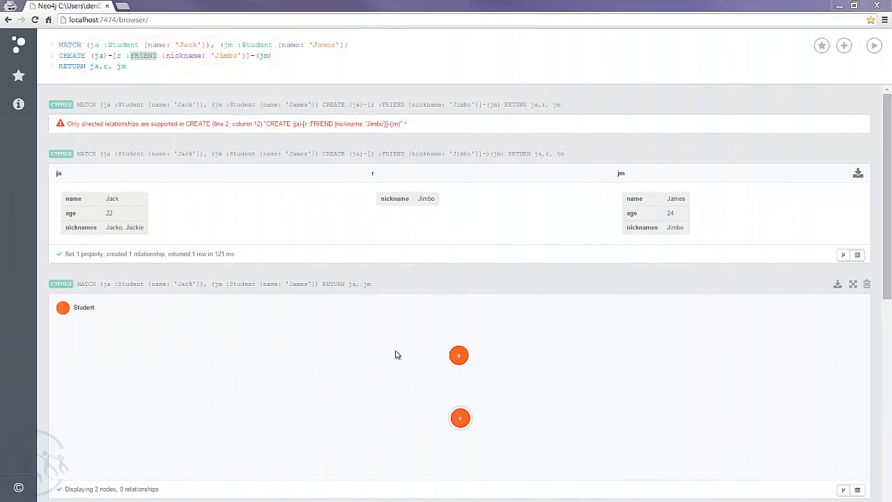
mouse_move(244, 212)
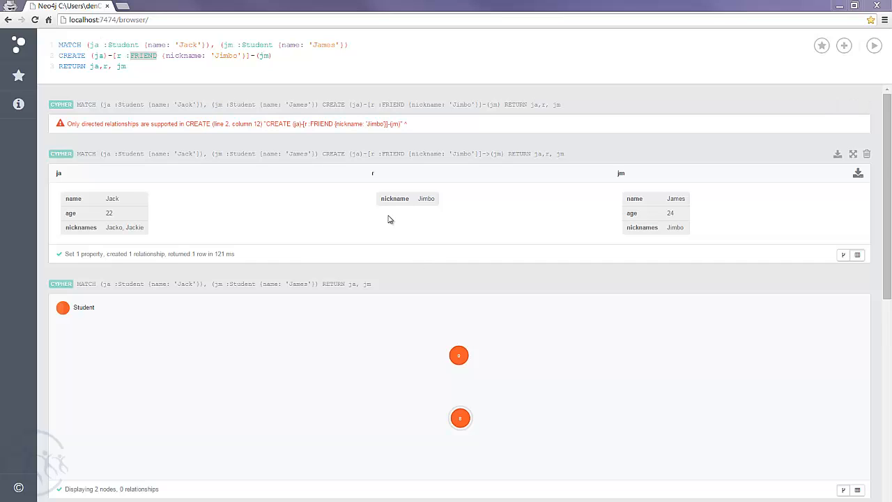
mouse_move(700, 203)
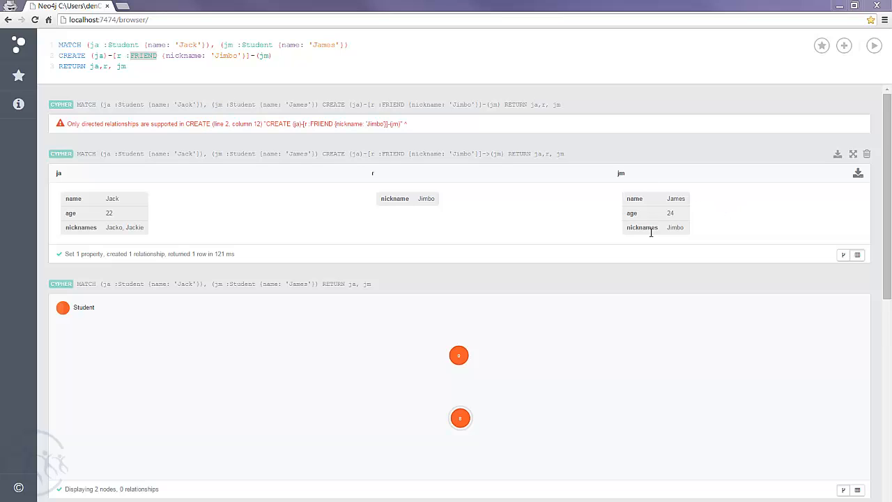
mouse_move(310, 201)
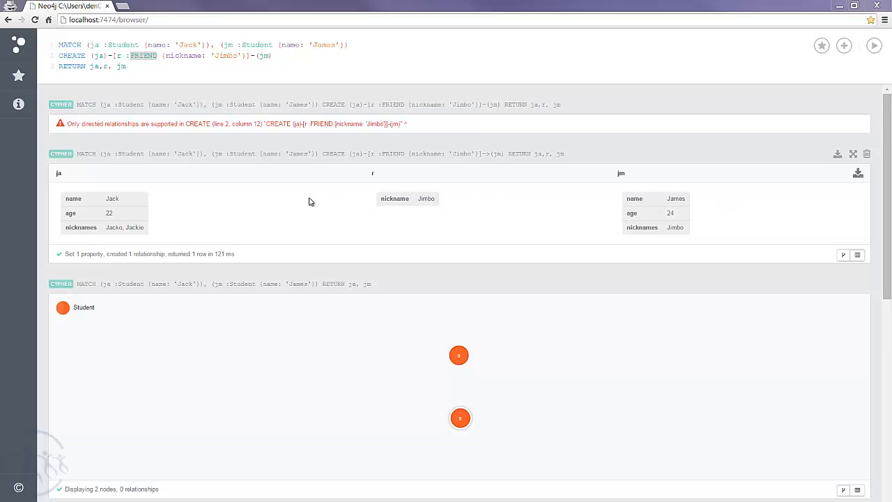
mouse_move(153, 232)
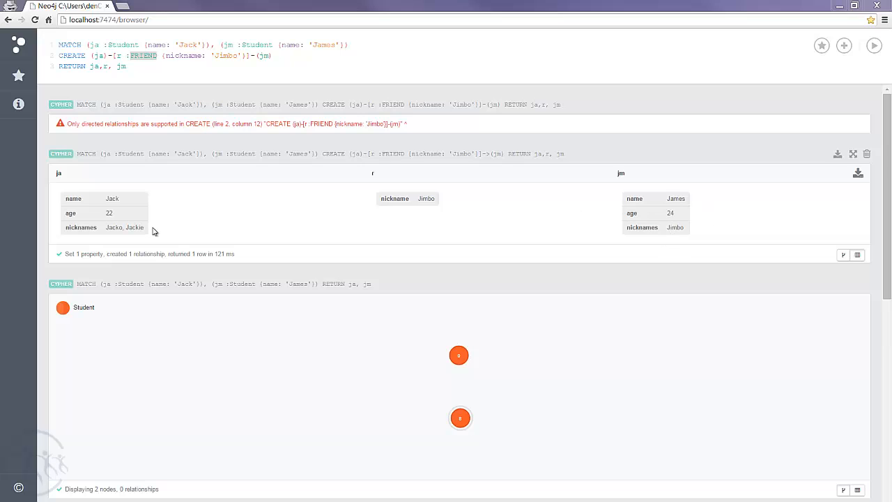
mouse_move(455, 166)
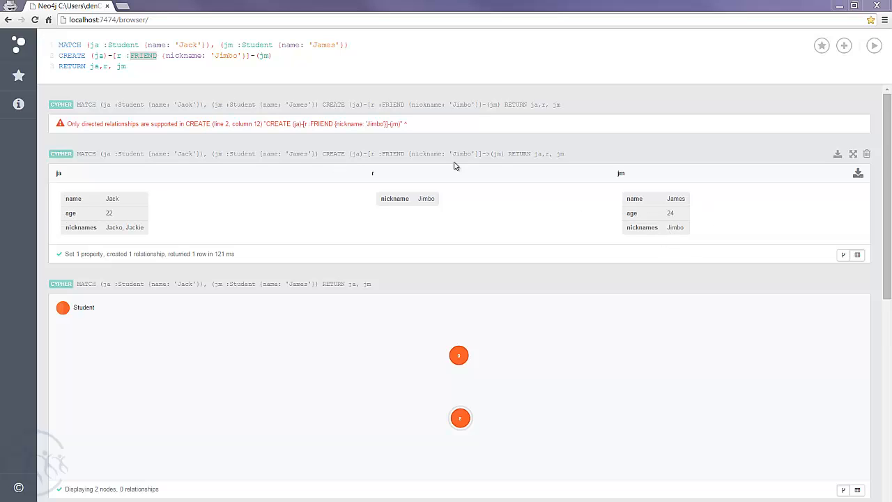
mouse_move(707, 184)
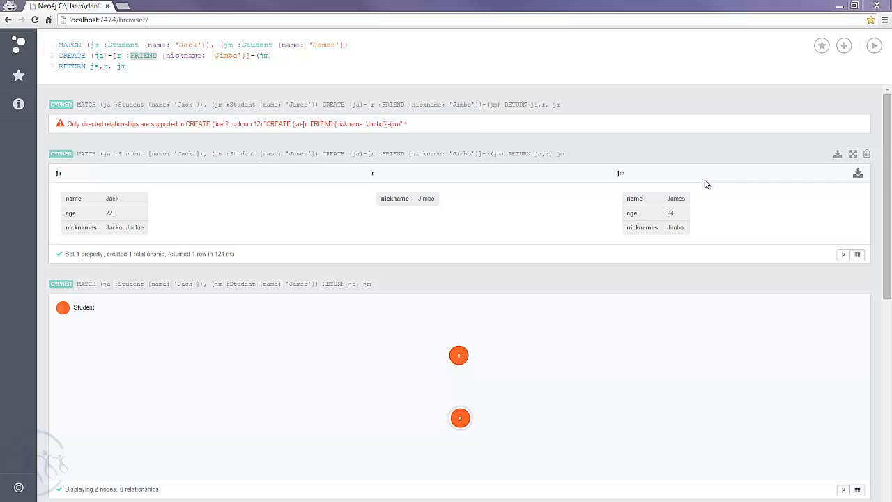
mouse_move(683, 214)
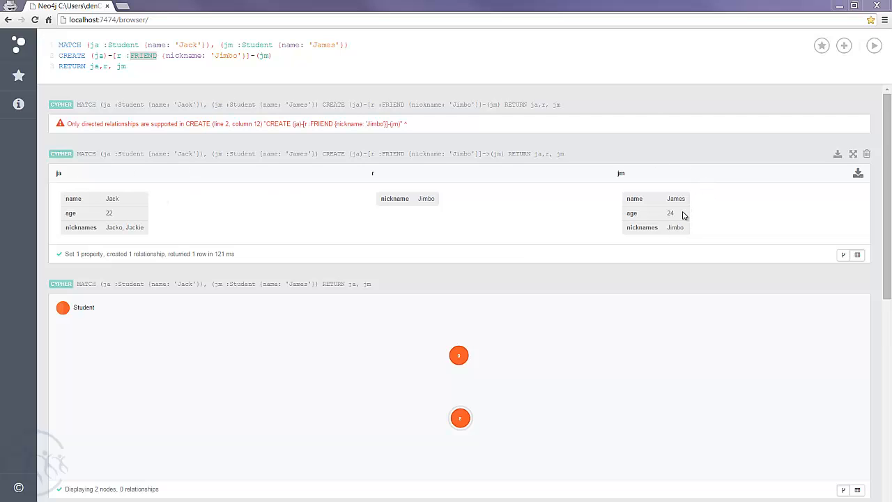
mouse_move(133, 190)
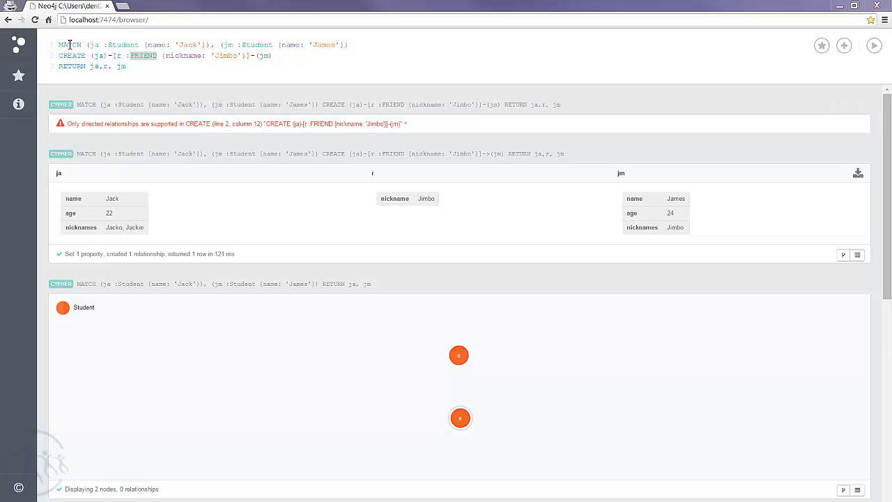
Remove the CREATE clause and make the MATCH pattern (ja)-[]->(jm), directed from Jack to James
double_click(70, 45)
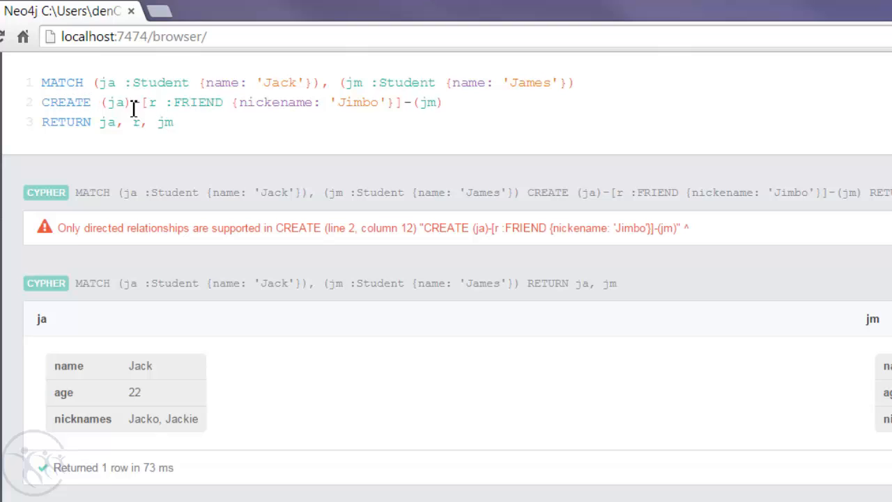
mouse_move(276, 92)
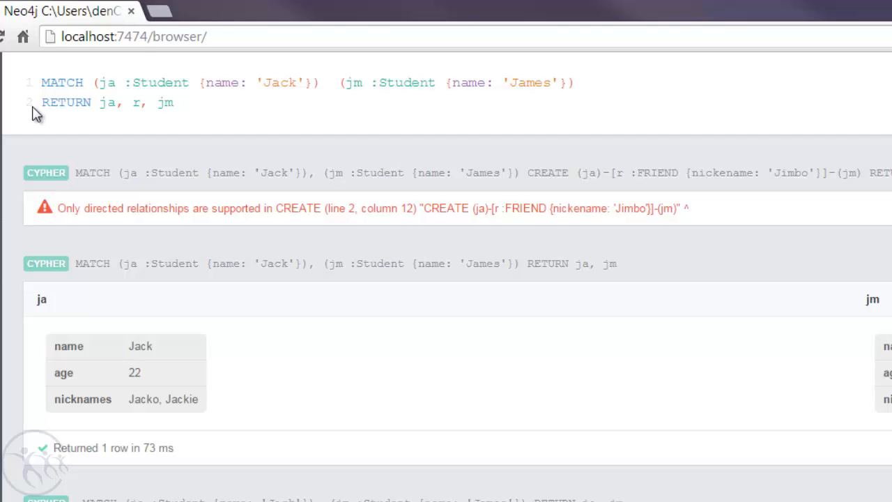
type("-[")
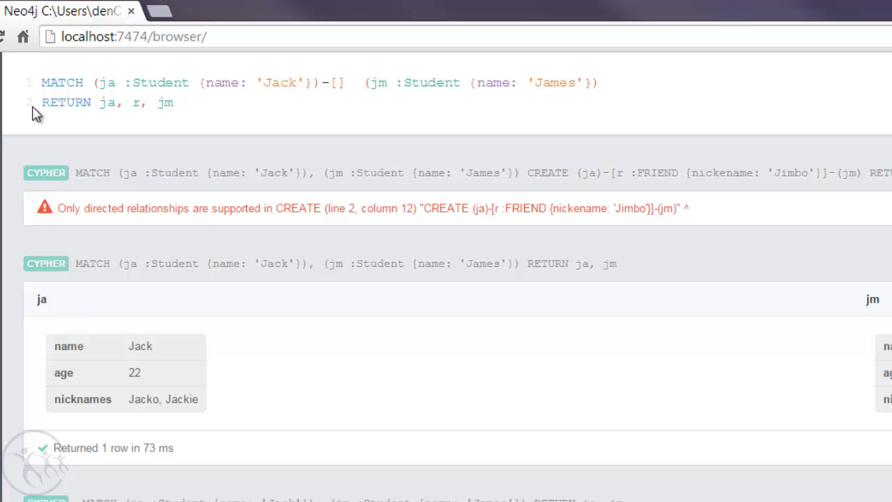
type("->")
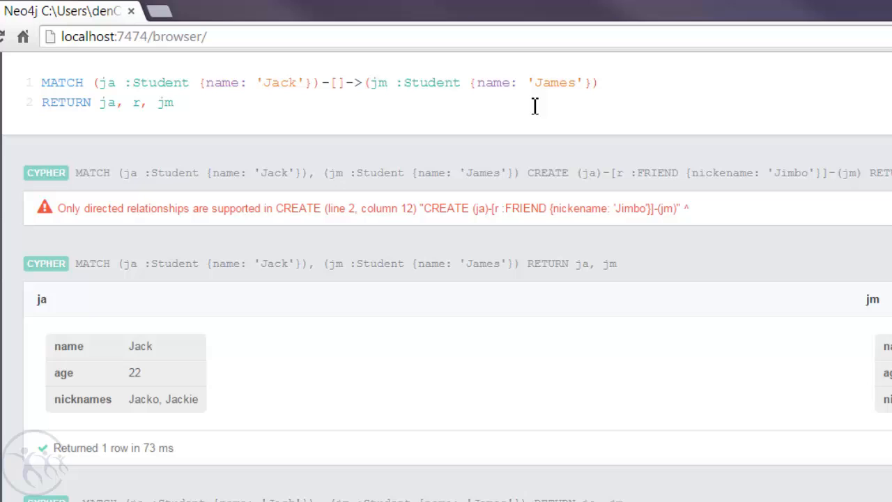
mouse_move(535, 83)
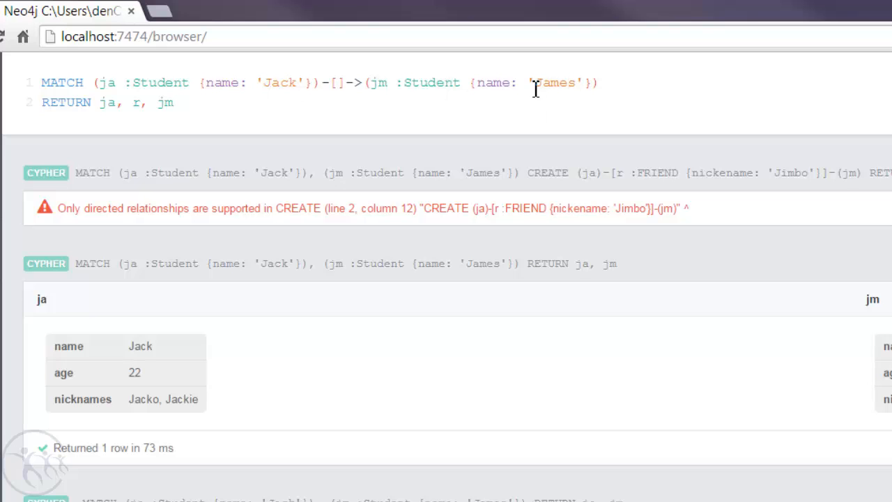
Run the Jack-to-James match and view Jack, James and their FRIEND link as a one-row table
left_click(282, 84)
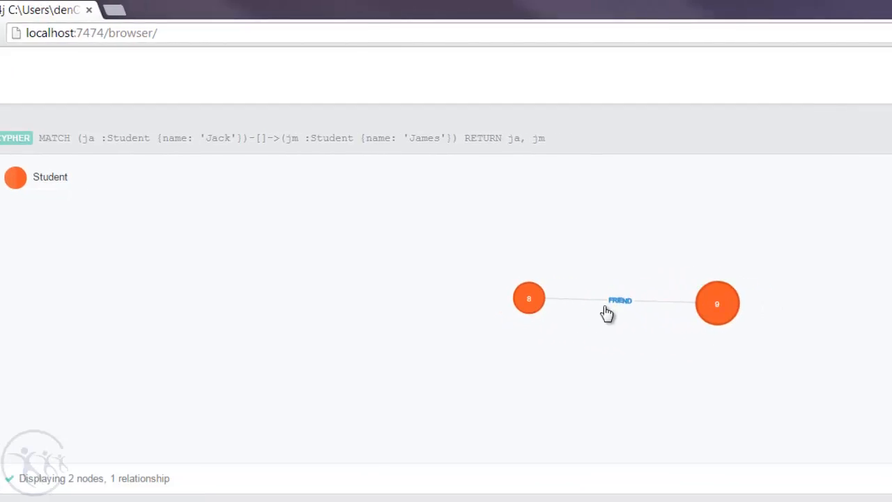
left_click(530, 298)
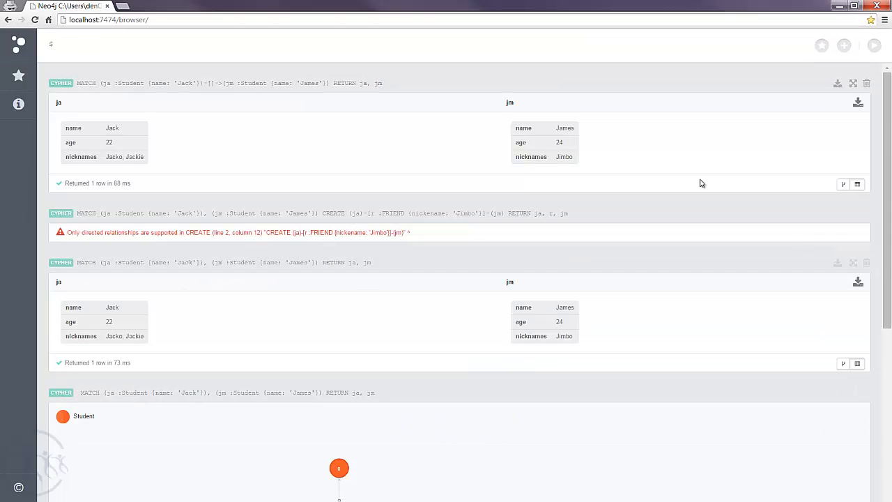
mouse_move(332, 139)
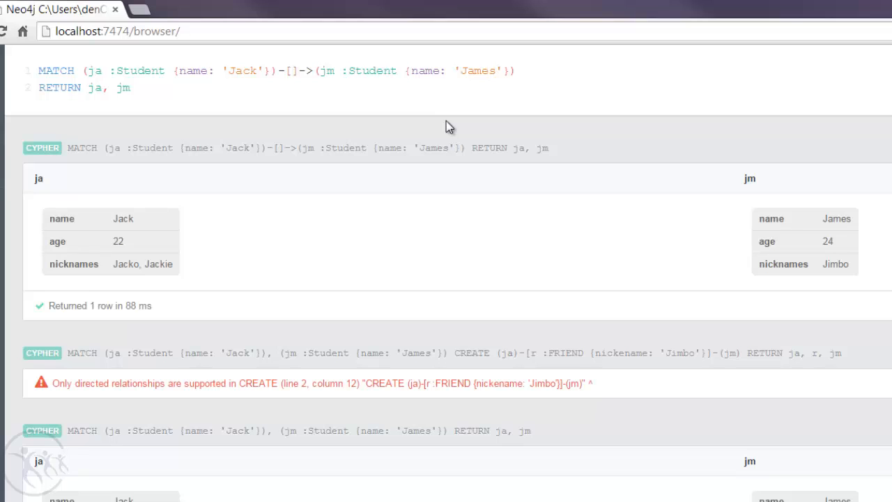
Name the relationship r so its nickname Jimbo is returned between Jack and James
type("r")
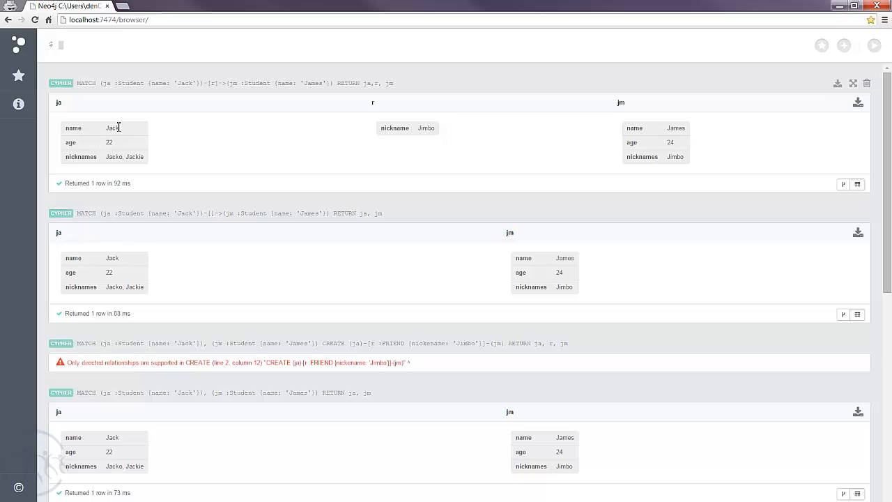
mouse_move(385, 131)
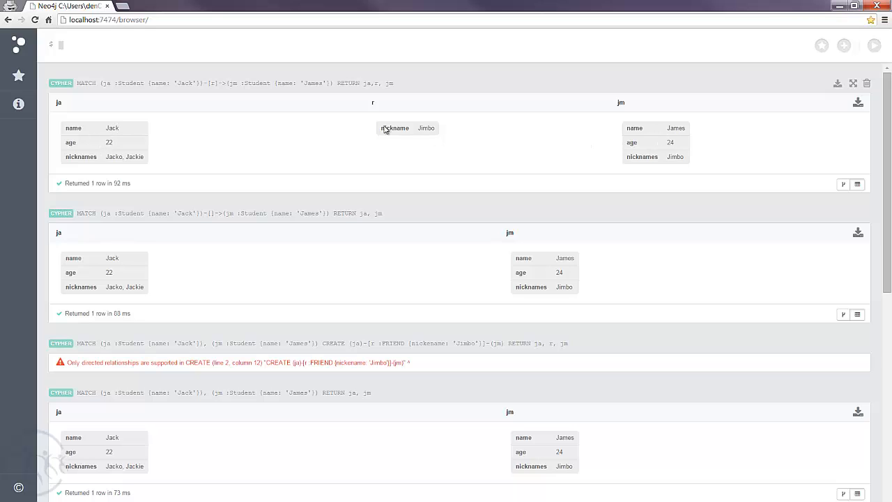
mouse_move(173, 92)
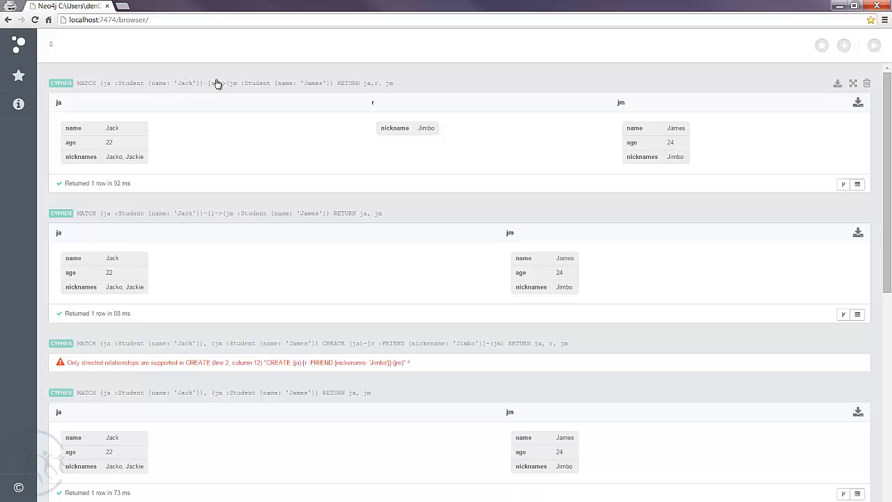
mouse_move(373, 138)
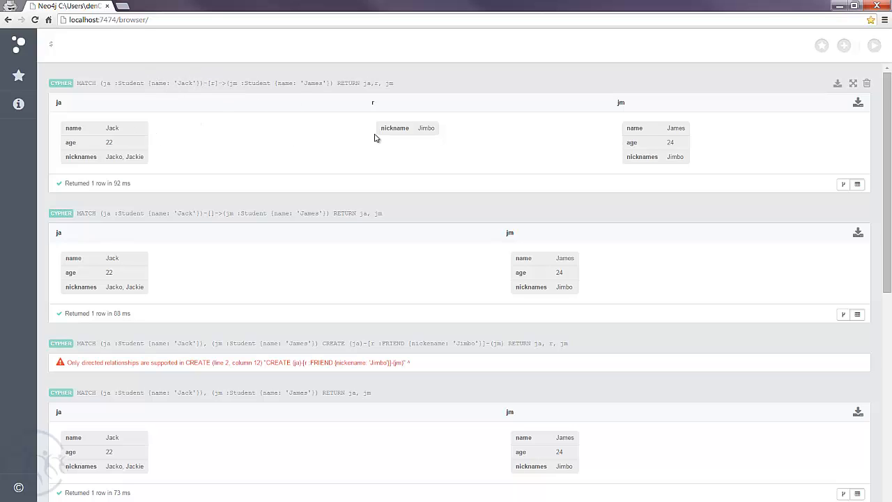
mouse_move(686, 144)
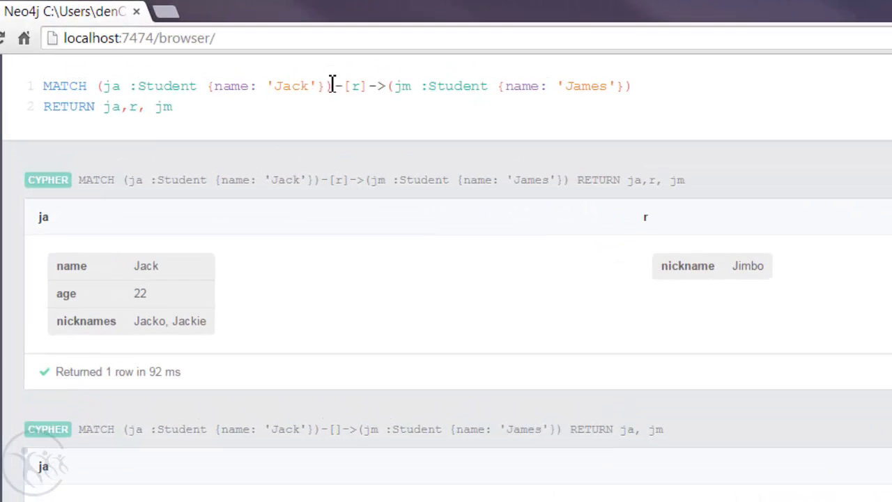
Restrict the relationship to type FRIEND, giving the pattern -[r :FRIEND]->
double_click(352, 86)
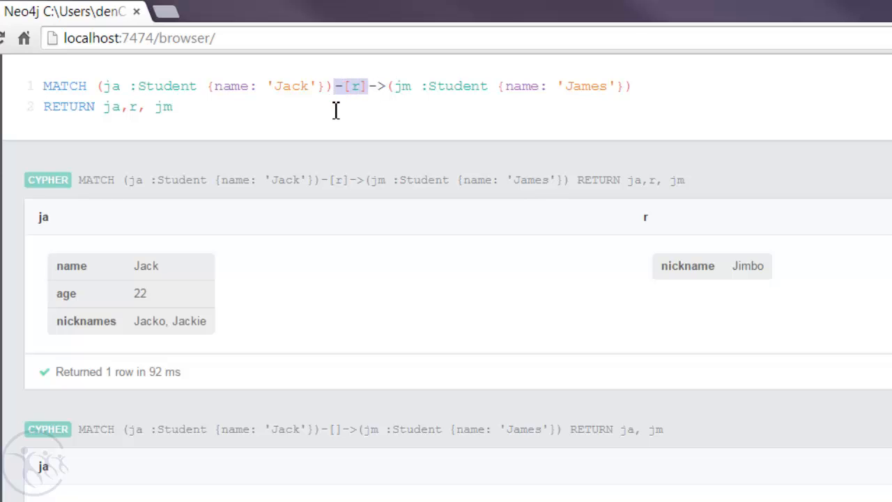
mouse_move(283, 71)
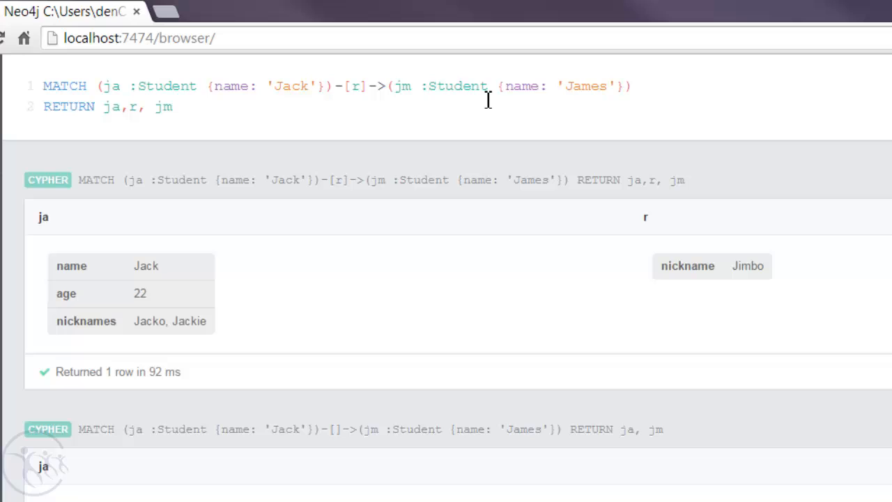
key("space")
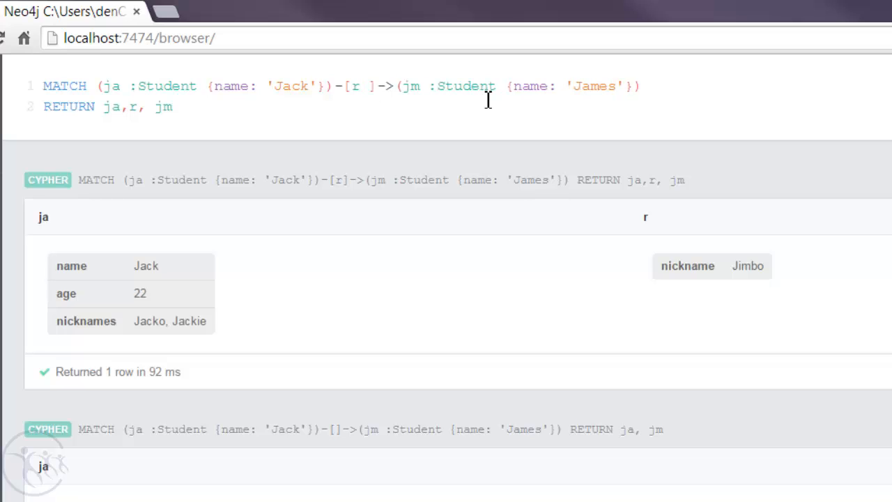
type(":")
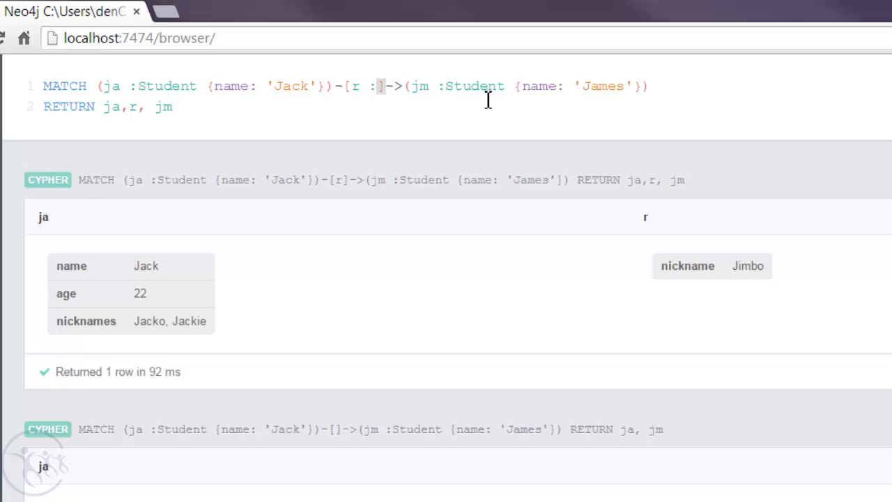
type("FRIEND")
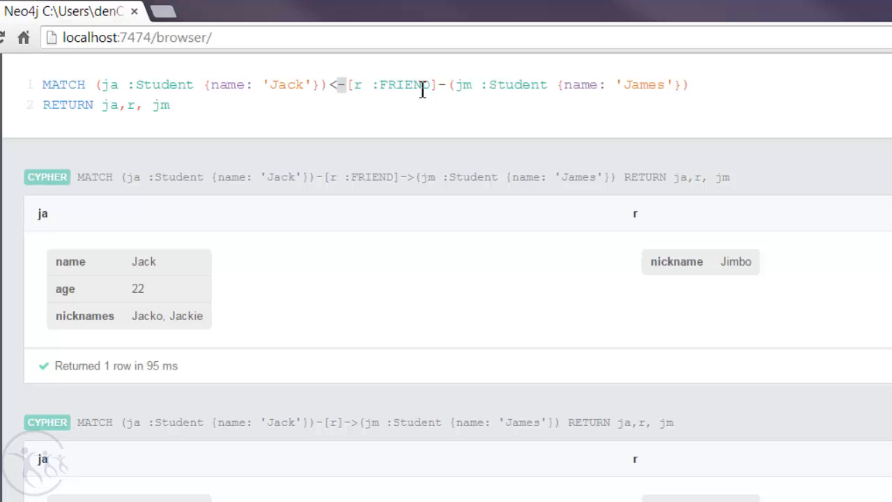
mouse_move(636, 76)
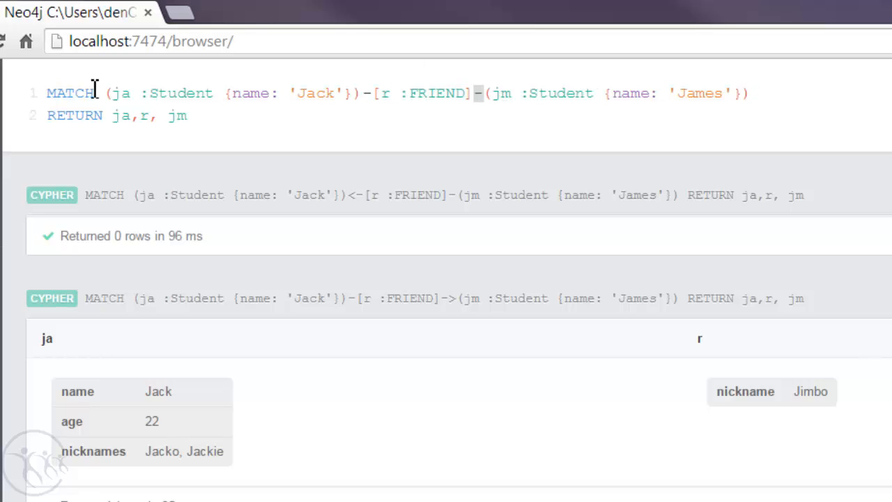
Drop the arrowhead so -[r :FRIEND]- matches in either direction, still returning Jack, Jimbo, James
double_click(70, 92)
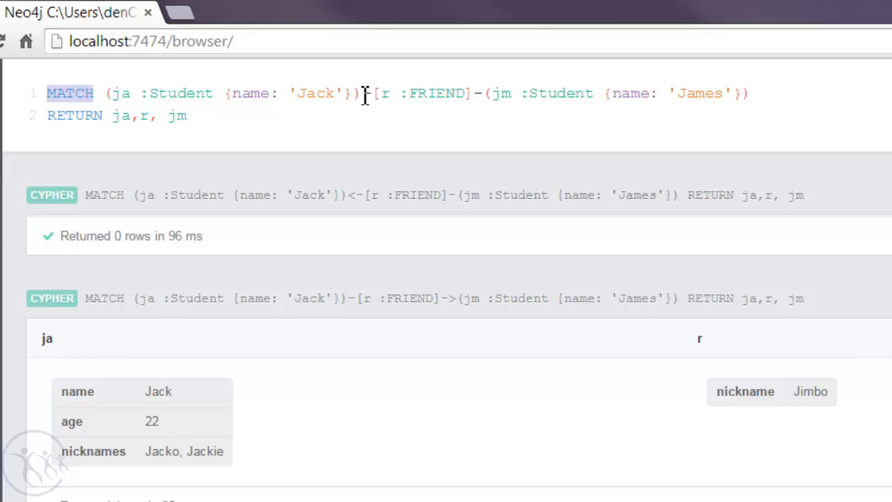
mouse_move(453, 92)
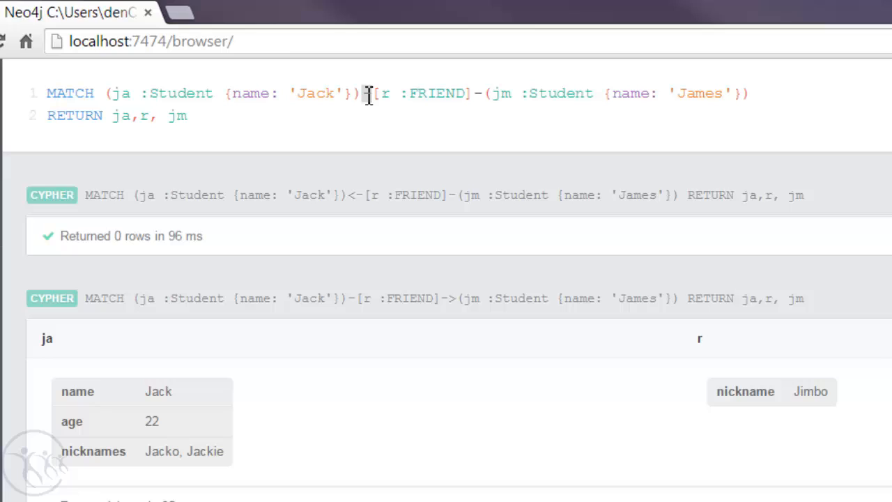
left_click_drag(368, 92, 479, 92)
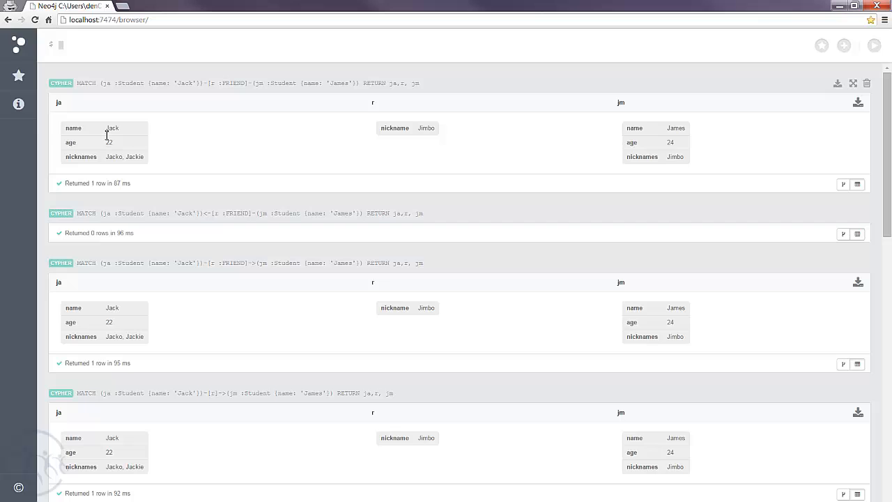
mouse_move(417, 139)
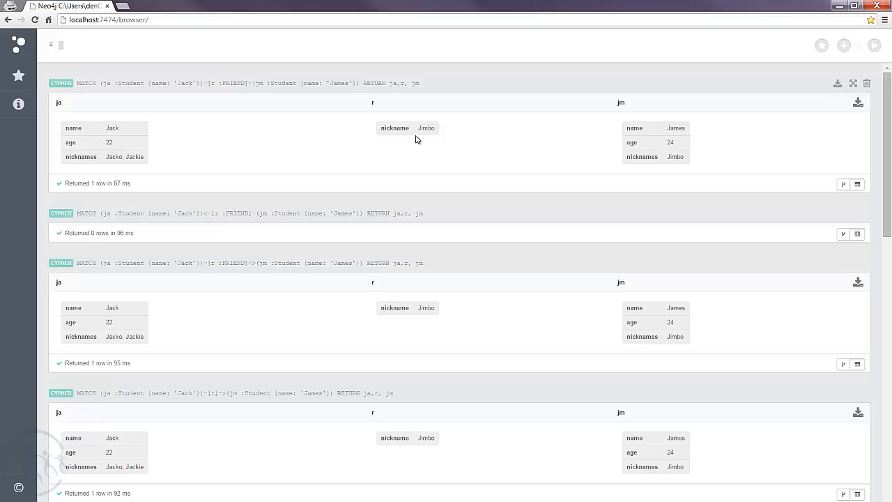